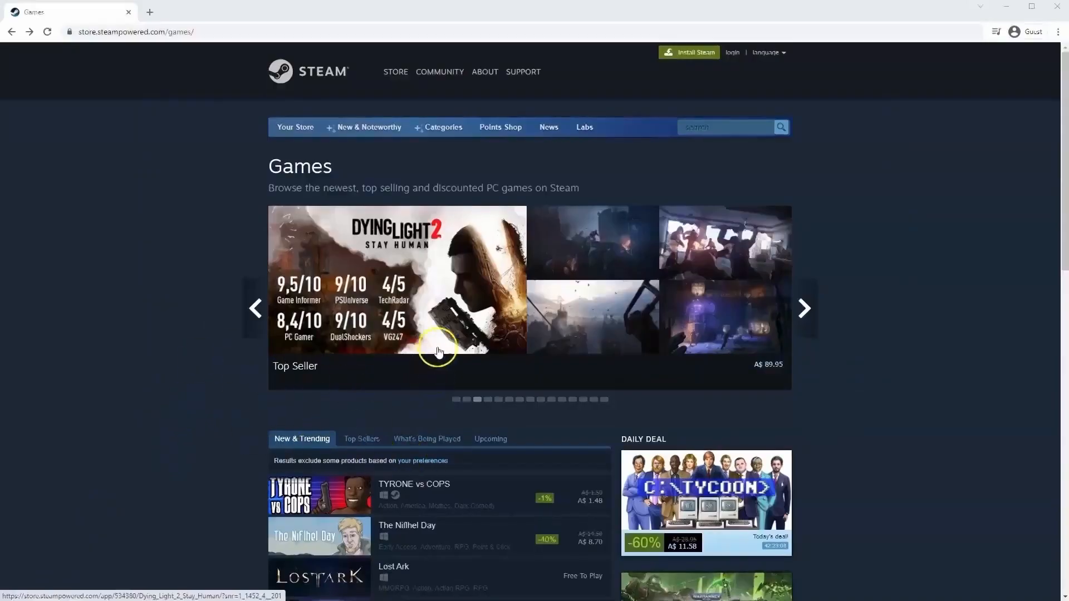
mouse_move(380, 121)
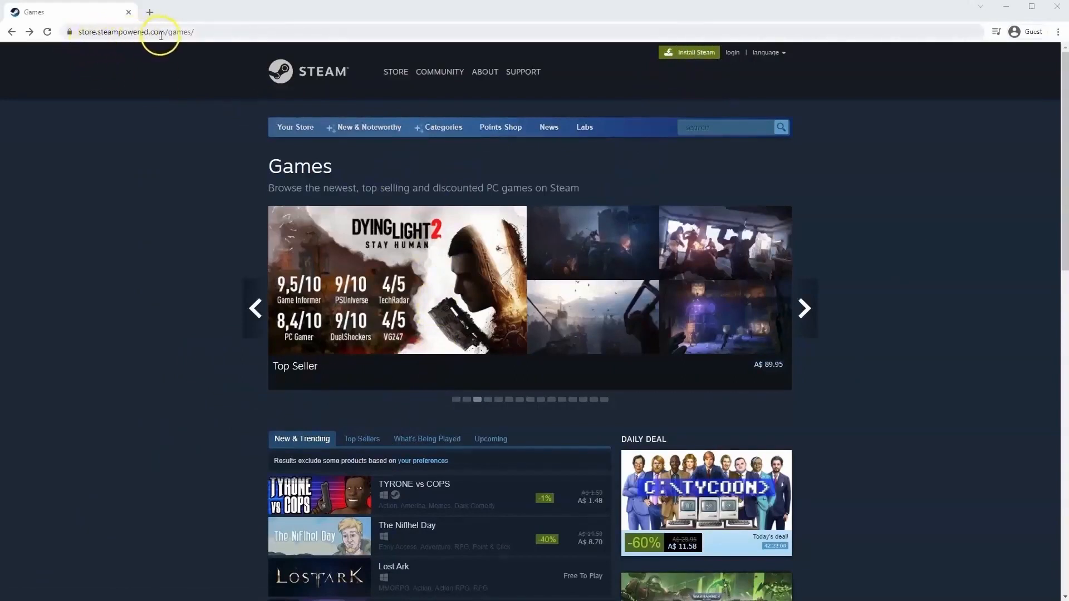
mouse_move(428, 171)
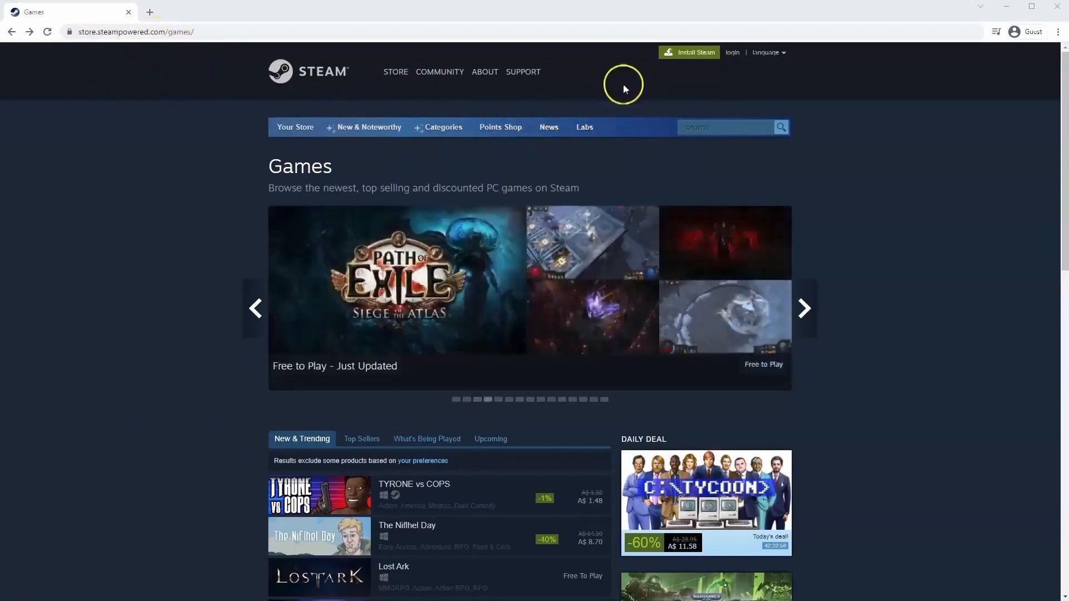
mouse_move(629, 121)
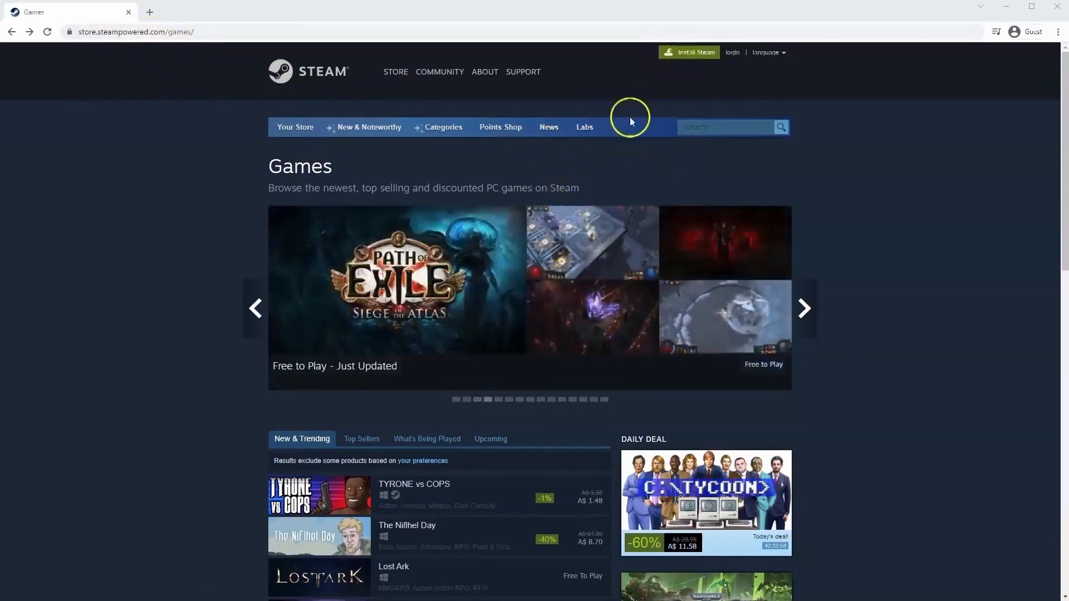
mouse_move(689, 53)
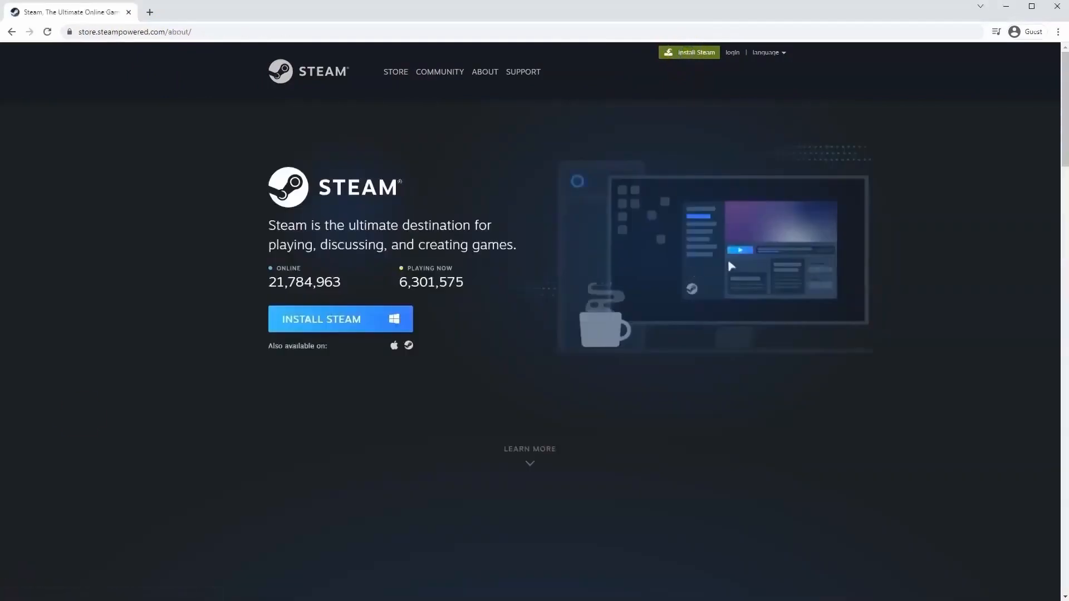
Download SteamSetup.exe from the Steam site and launch the setup wizard.
click(322, 319)
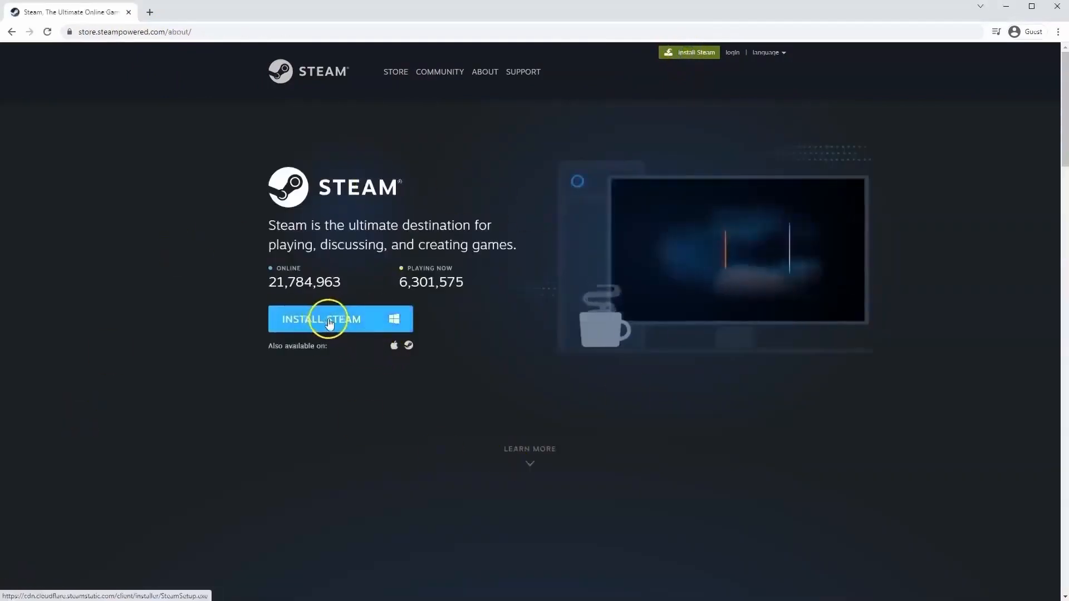
click(322, 318)
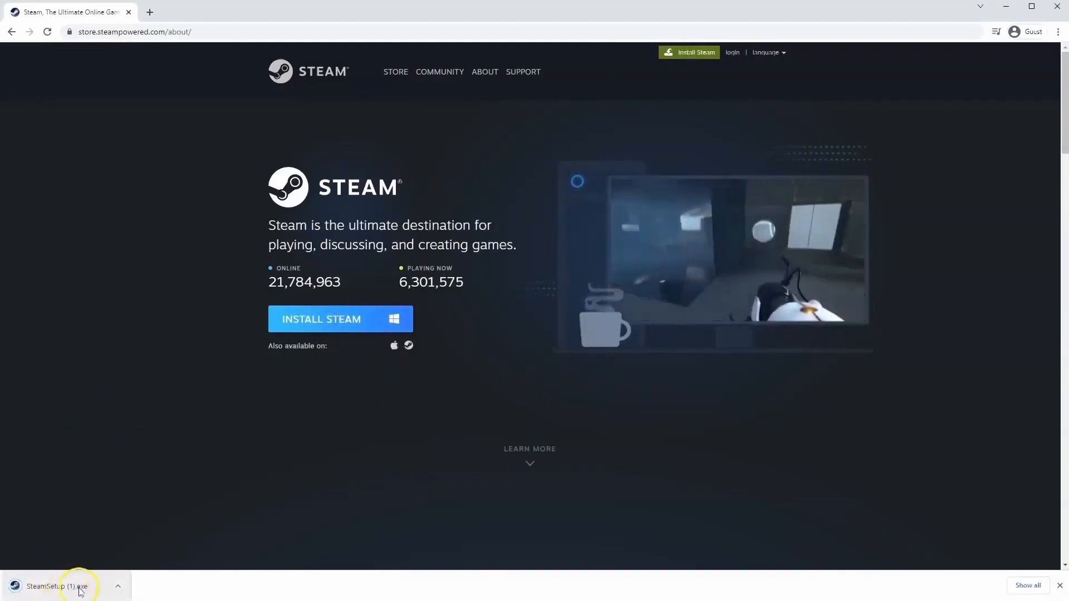
click(55, 587)
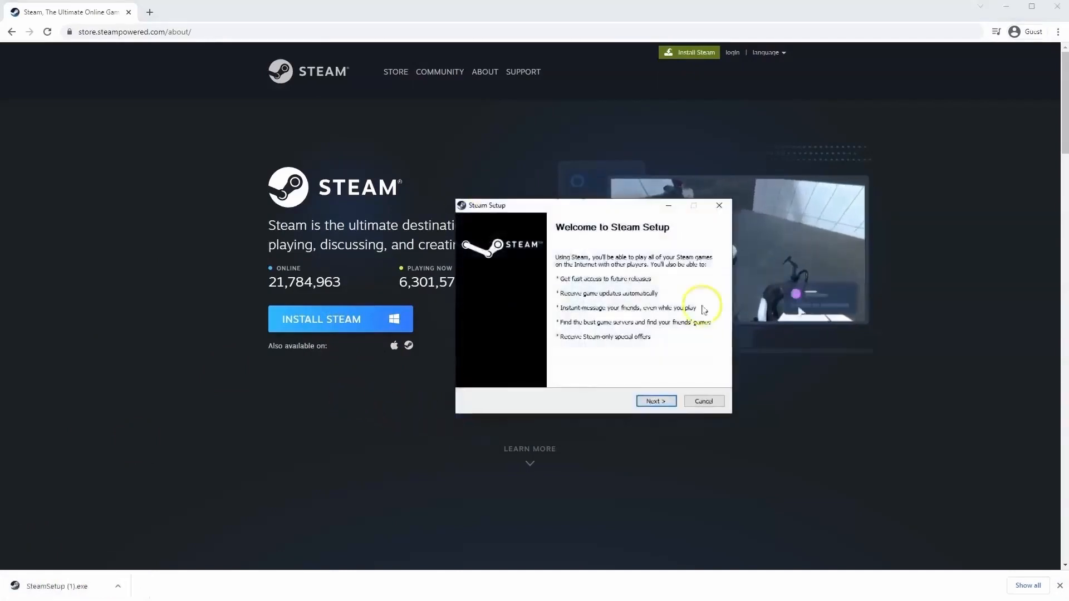
mouse_move(573, 389)
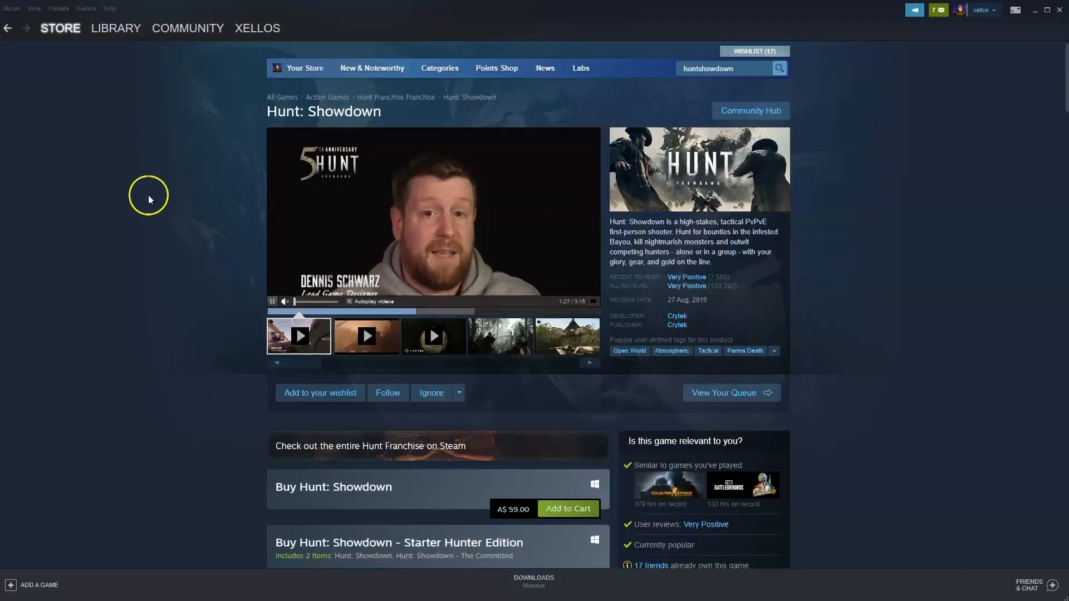
Search the store for 'Hunt: Showdown' and open its store page from the first suggestion.
click(60, 28)
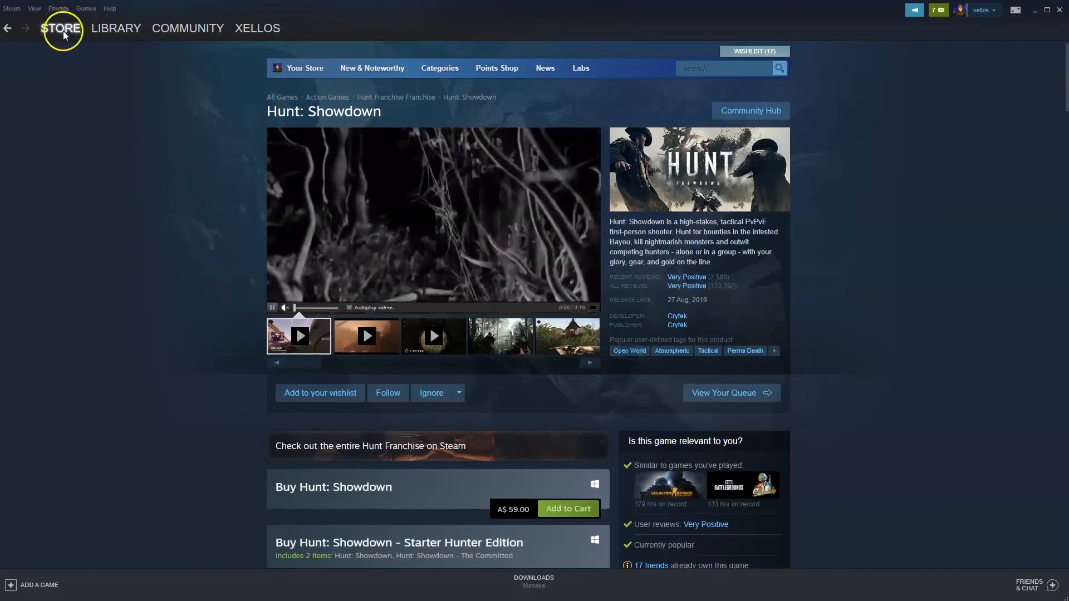
click(60, 28)
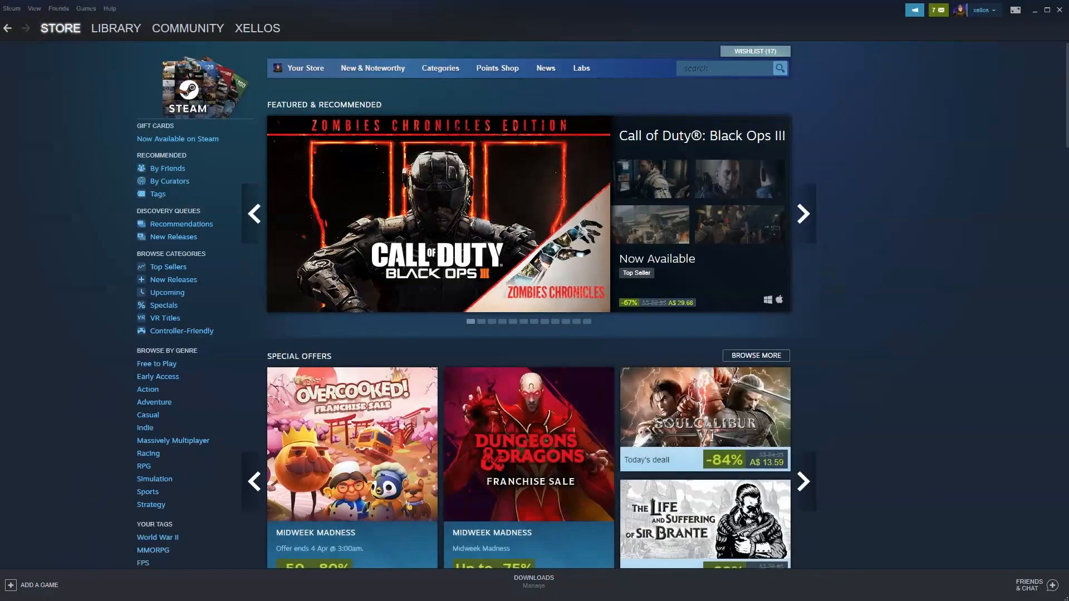
click(722, 68)
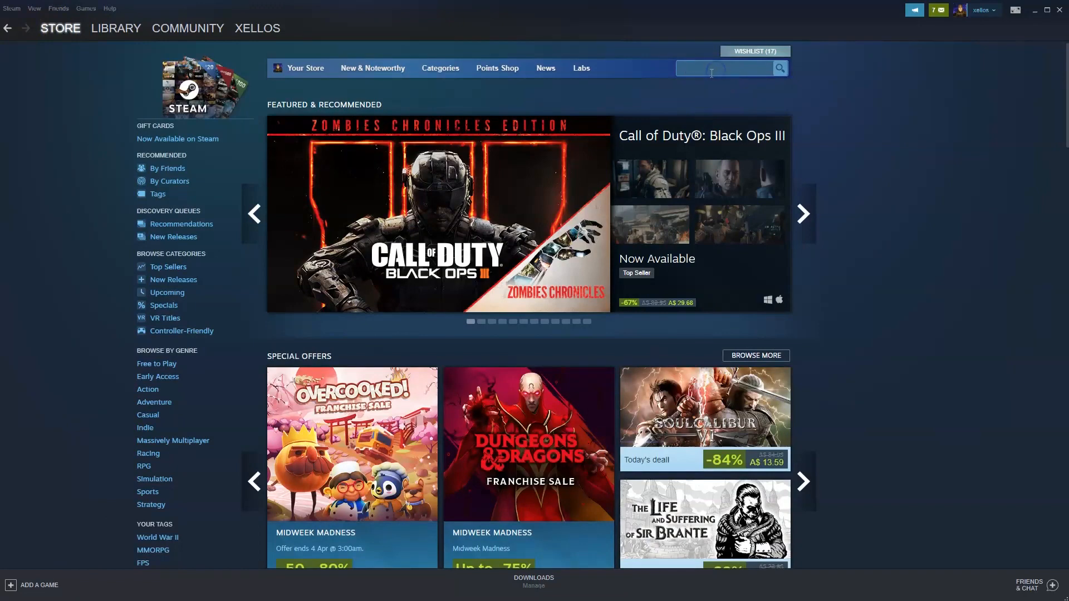
text(Hunt: Showdown)
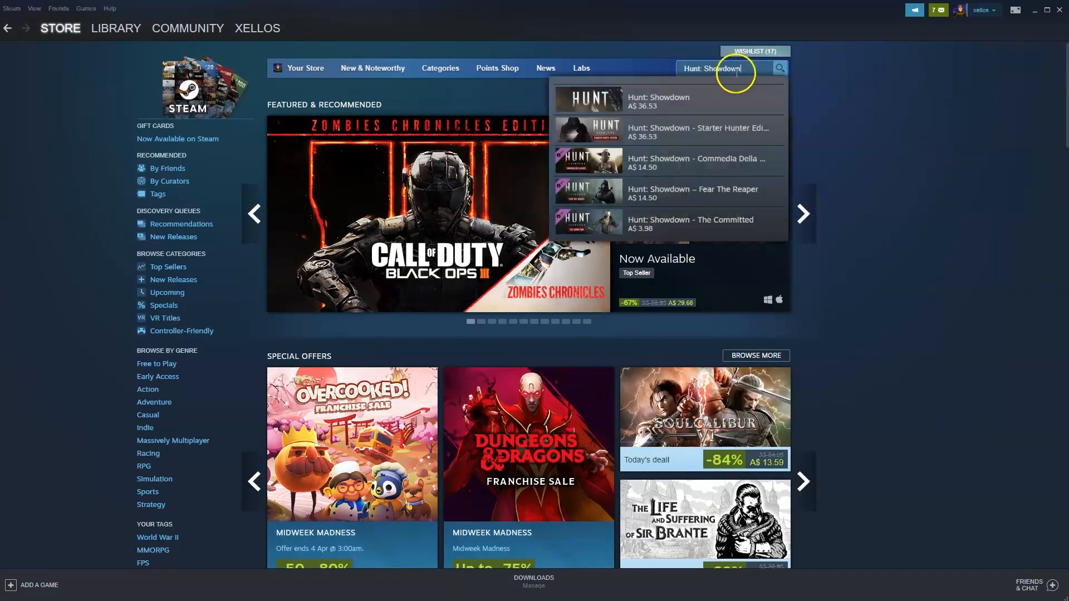
mouse_move(602, 100)
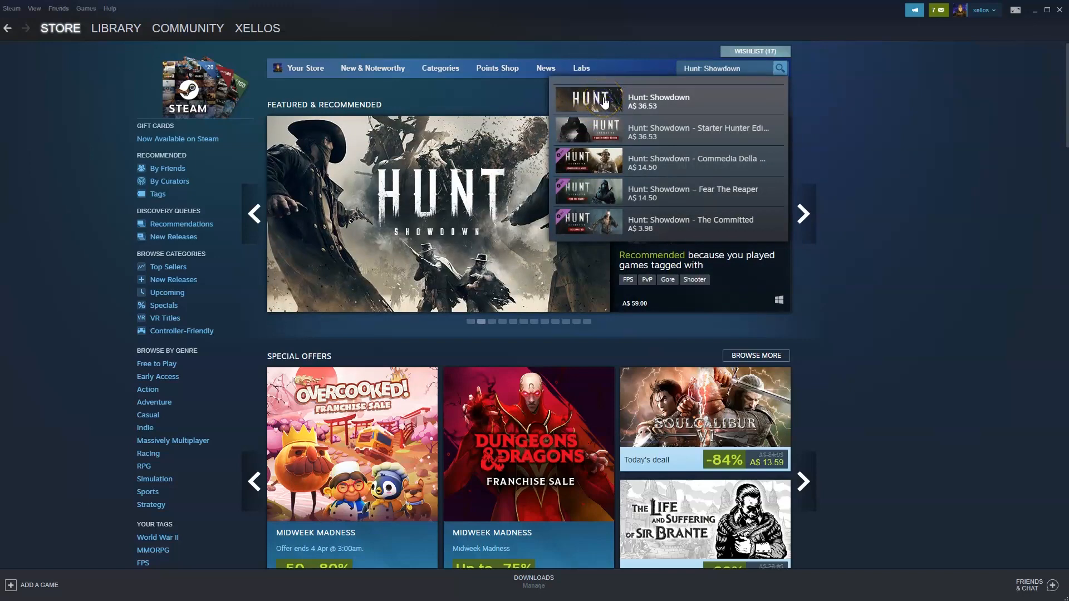
click(658, 98)
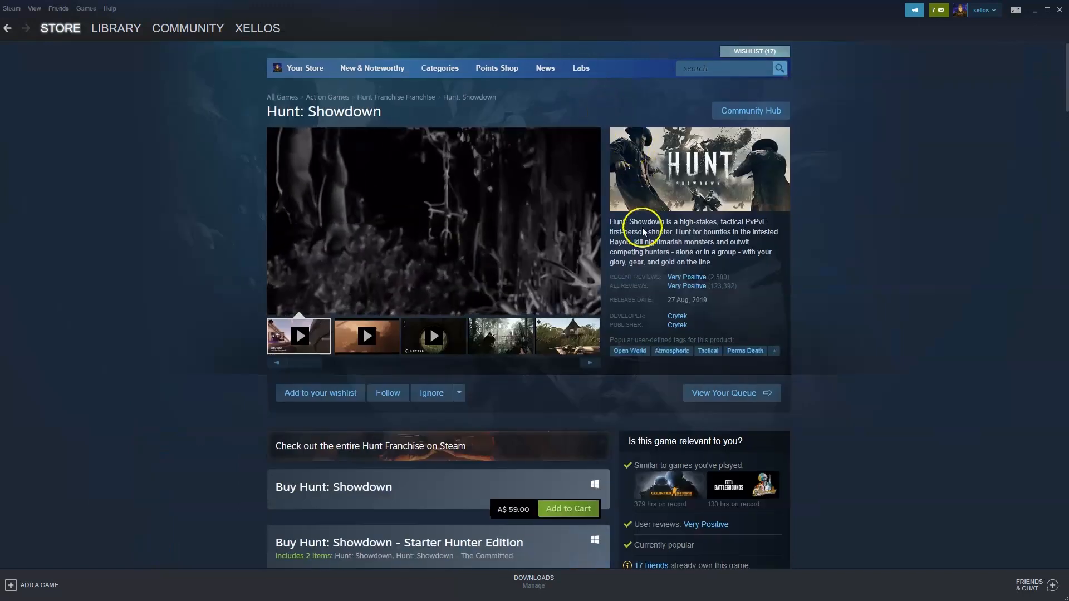
Add the base Hunt: Showdown game (A$ 59.00) to the cart.
scroll(down, 3)
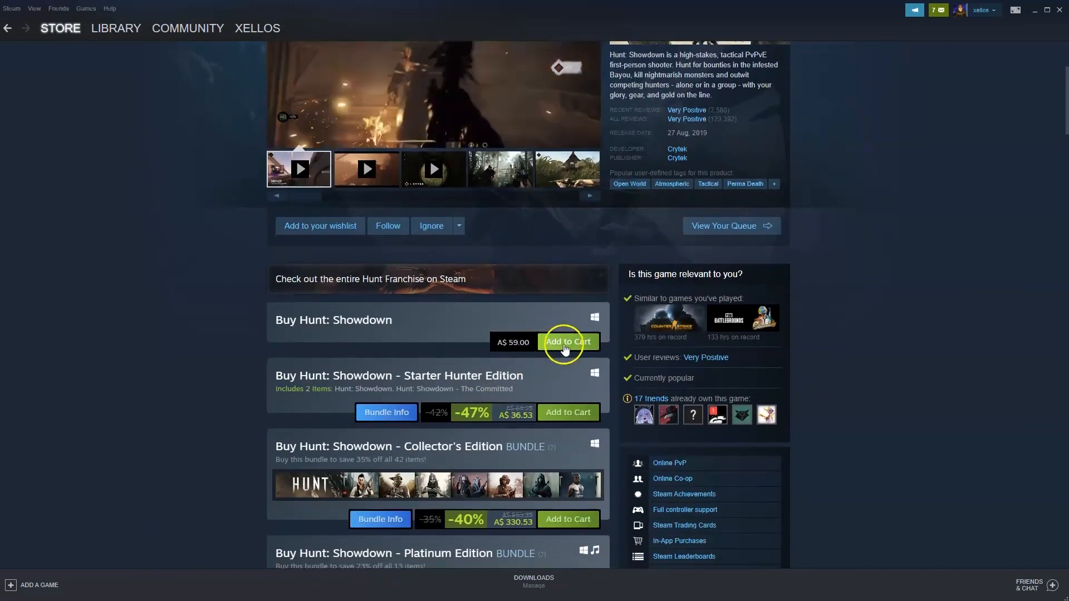
click(567, 341)
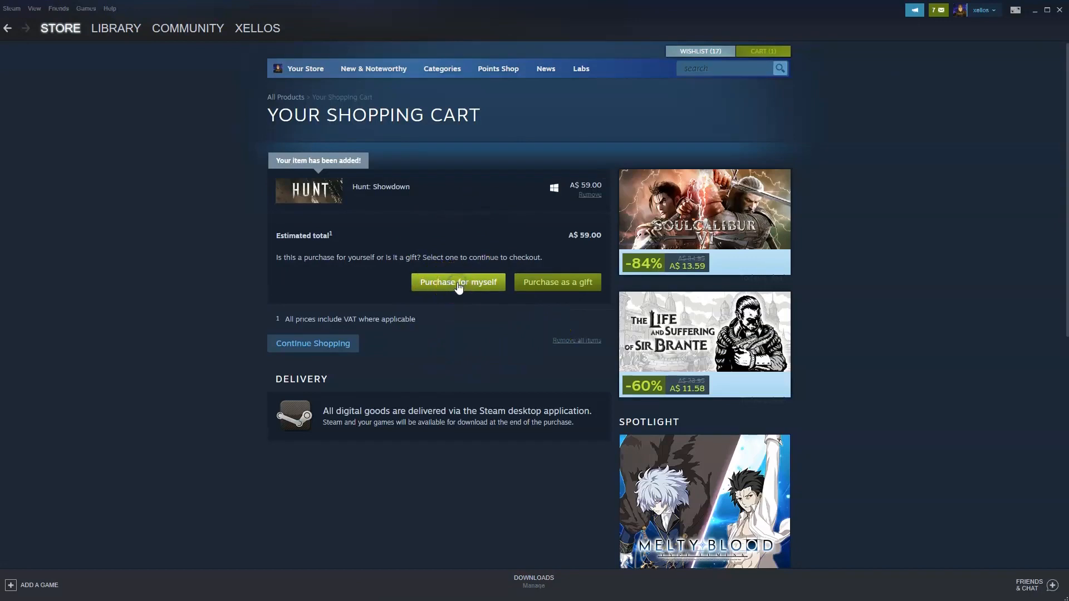
Check out as a purchase for myself, keeping My PayPal Account as the payment method.
click(457, 282)
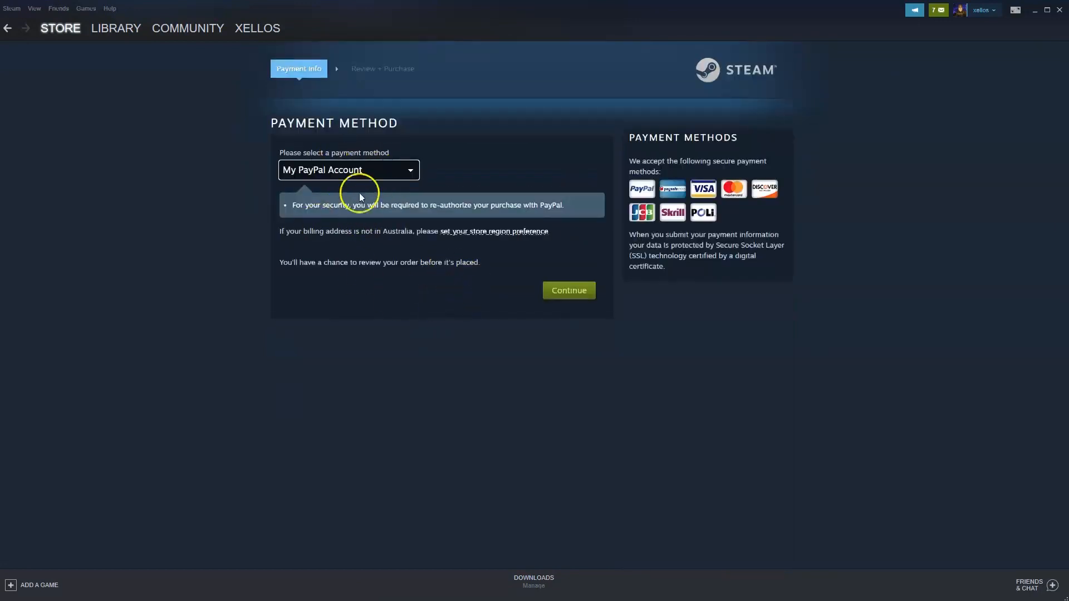
mouse_move(383, 220)
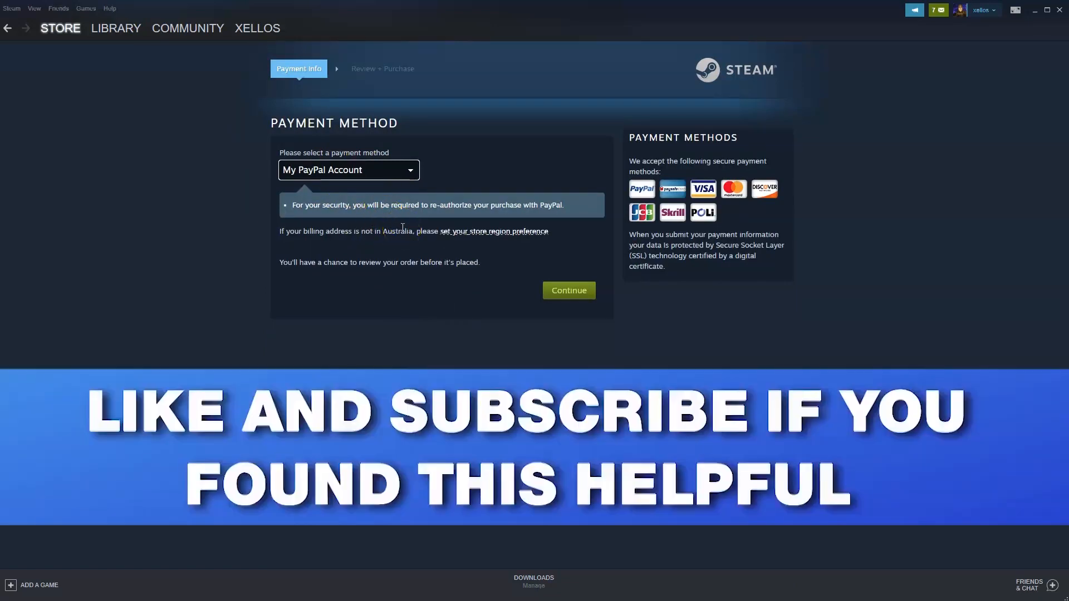
mouse_move(381, 285)
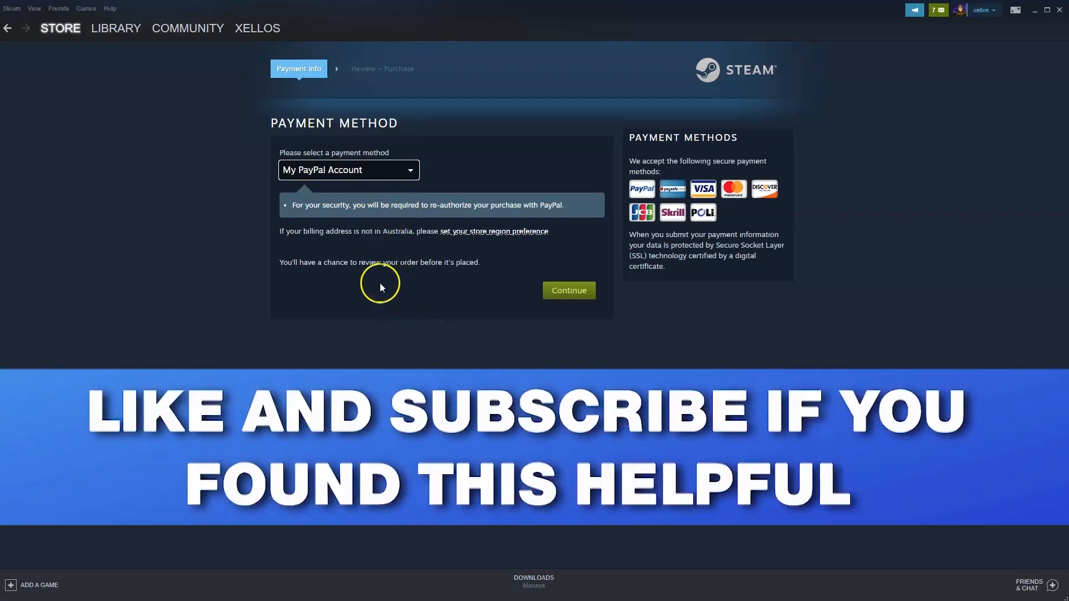
mouse_move(244, 178)
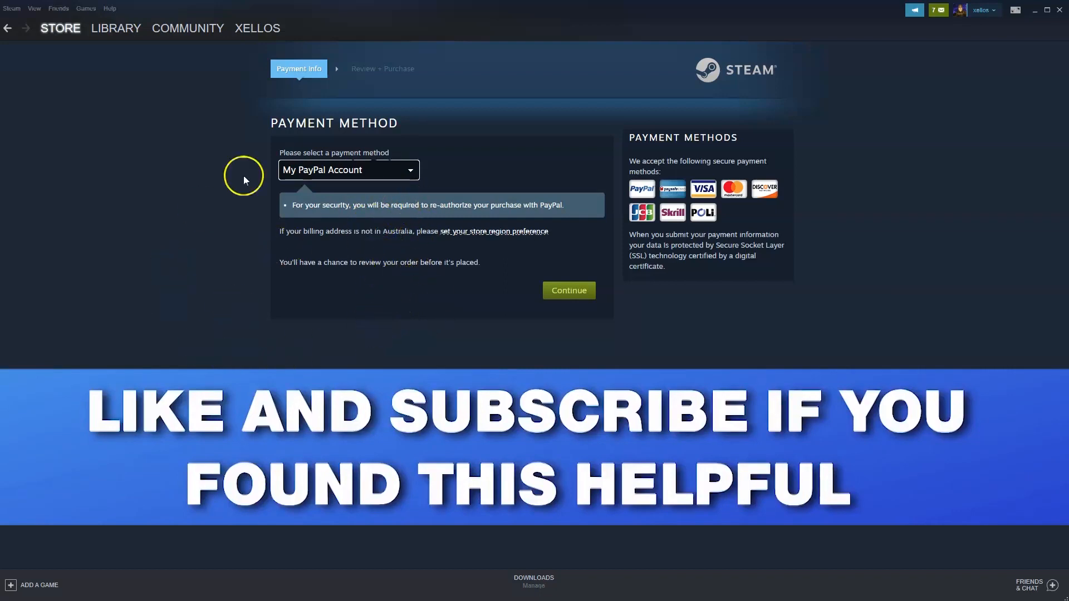
click(115, 28)
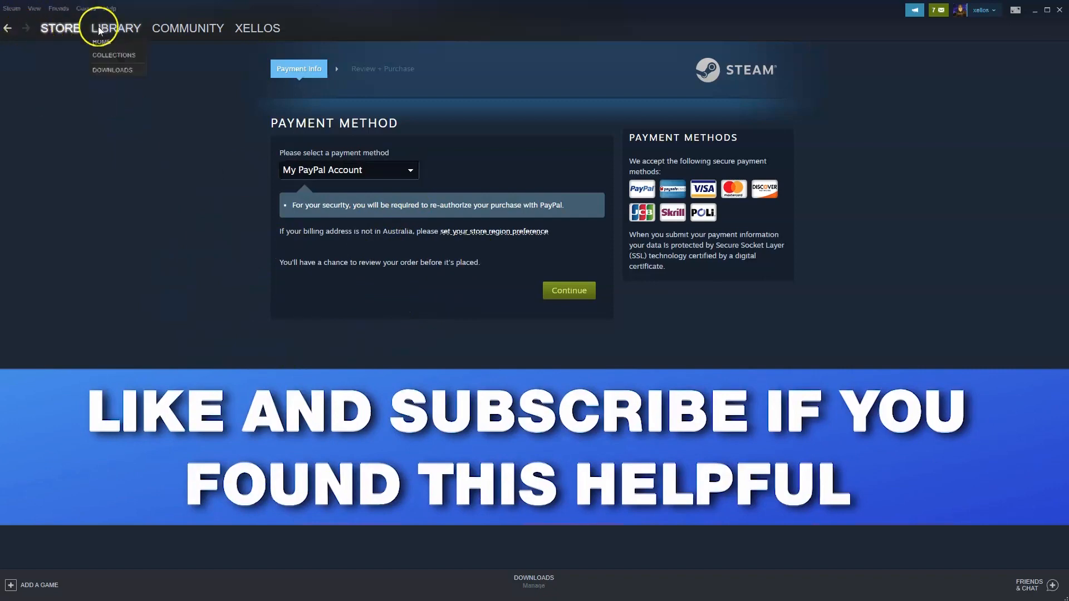
Show the Library home and scroll through the owned games list.
click(116, 28)
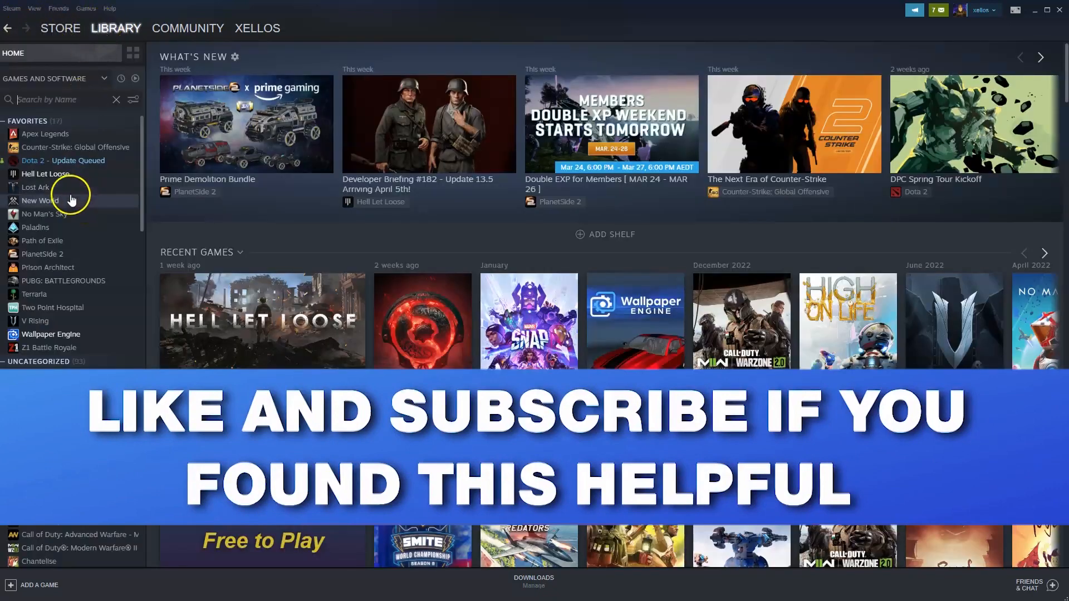
scroll(down, 3)
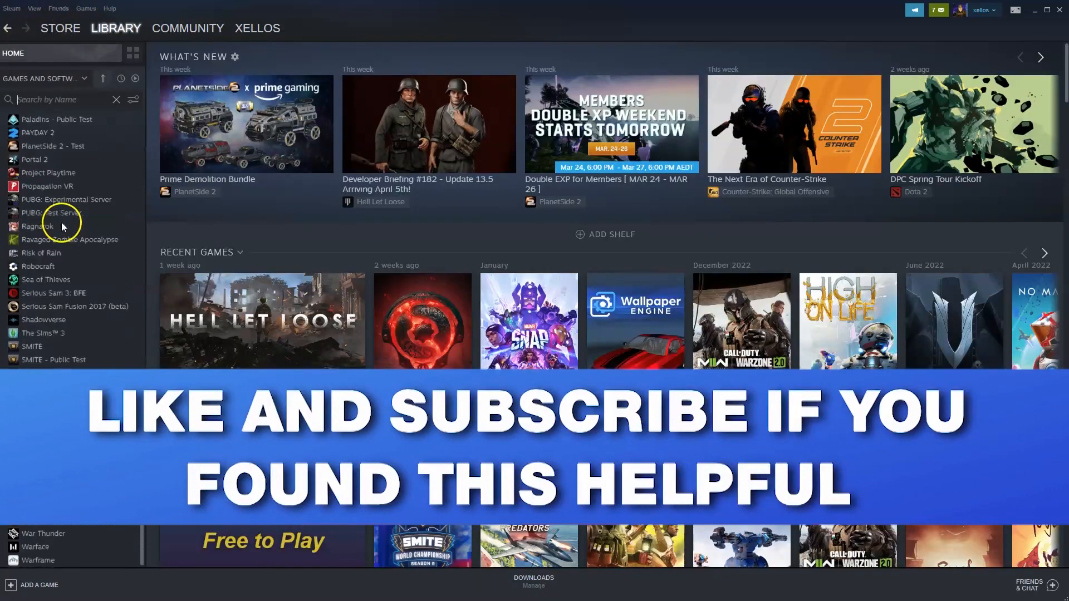
mouse_move(58, 226)
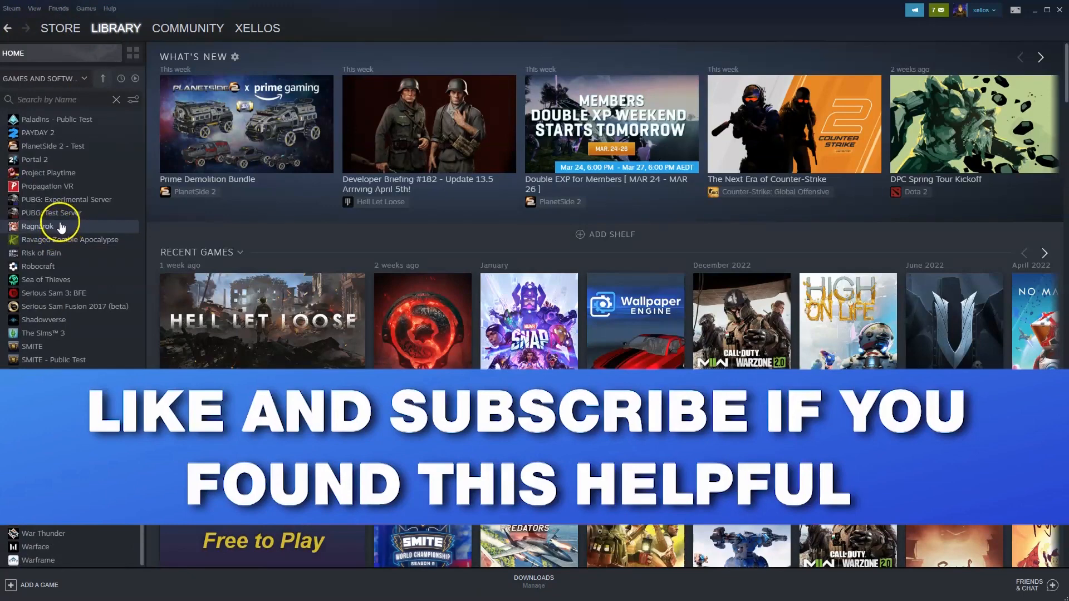
mouse_move(38, 578)
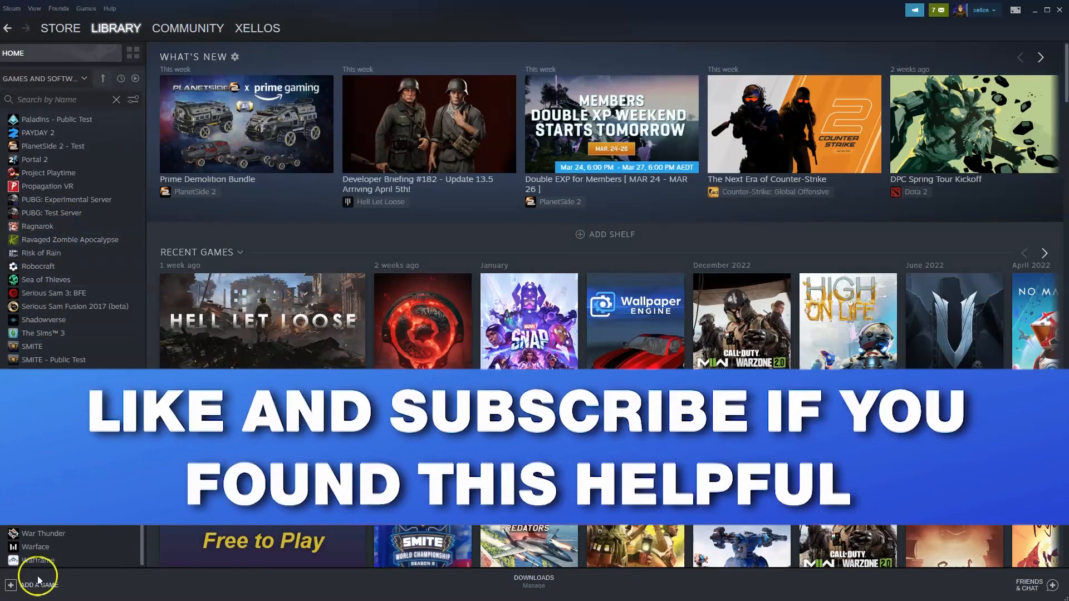